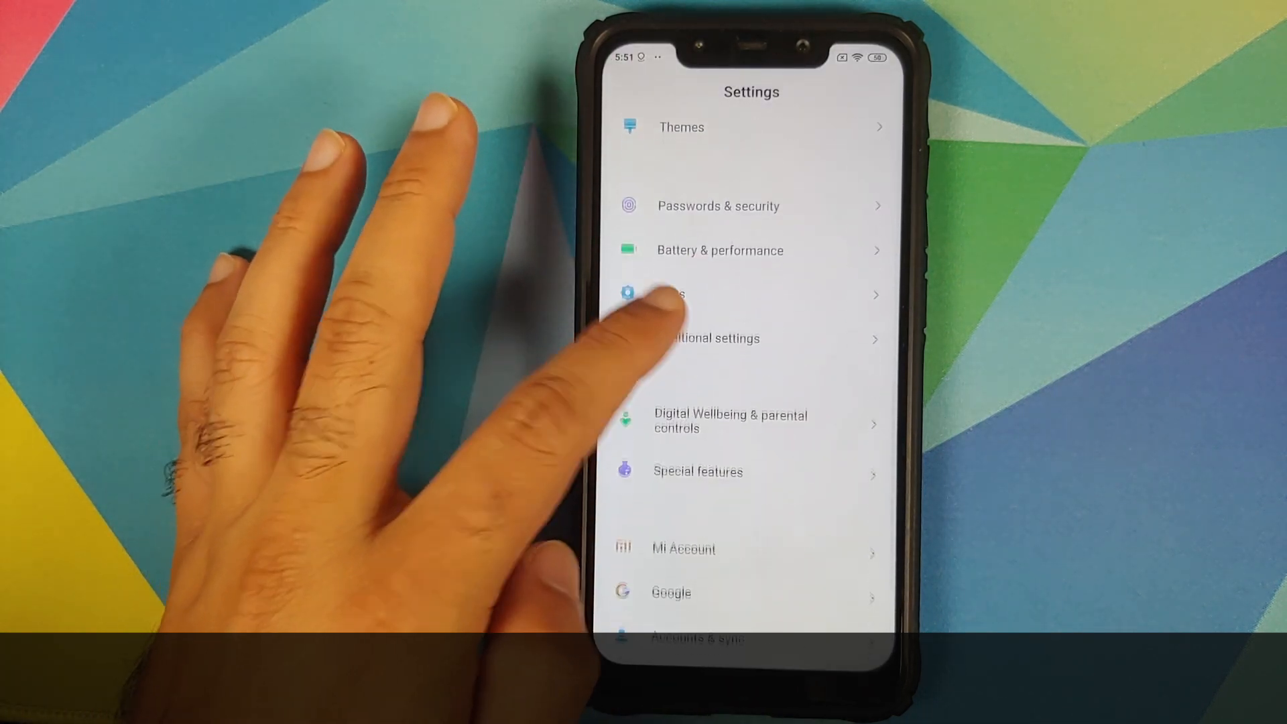
Step: Scroll the MIUI Settings list and choose Passwords & security
scroll("down", 3)
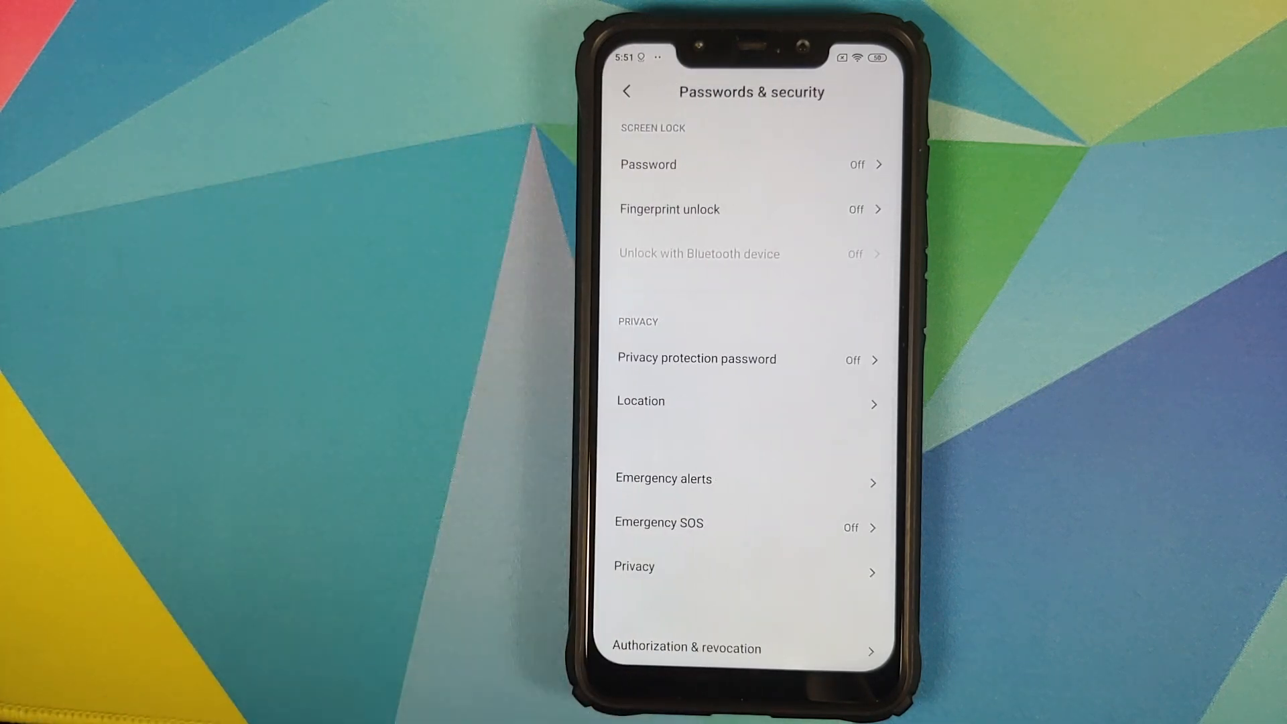
left_click(626, 92)
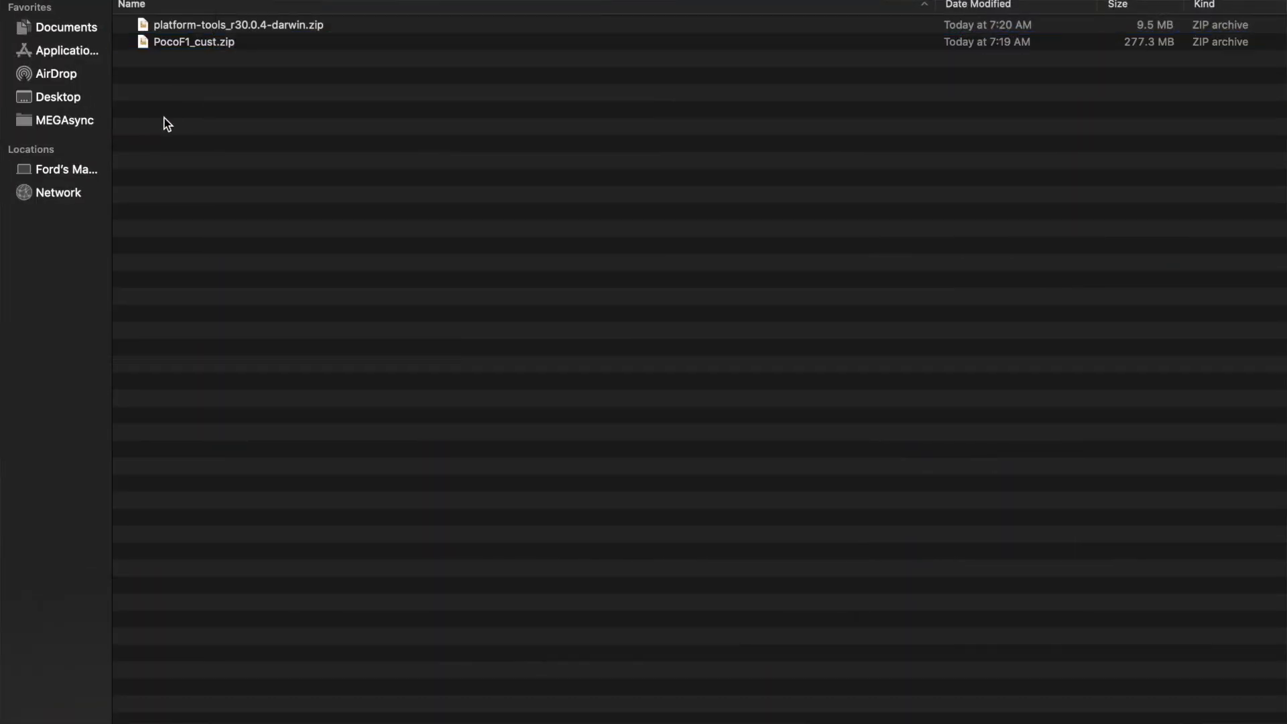
mouse_move(241, 42)
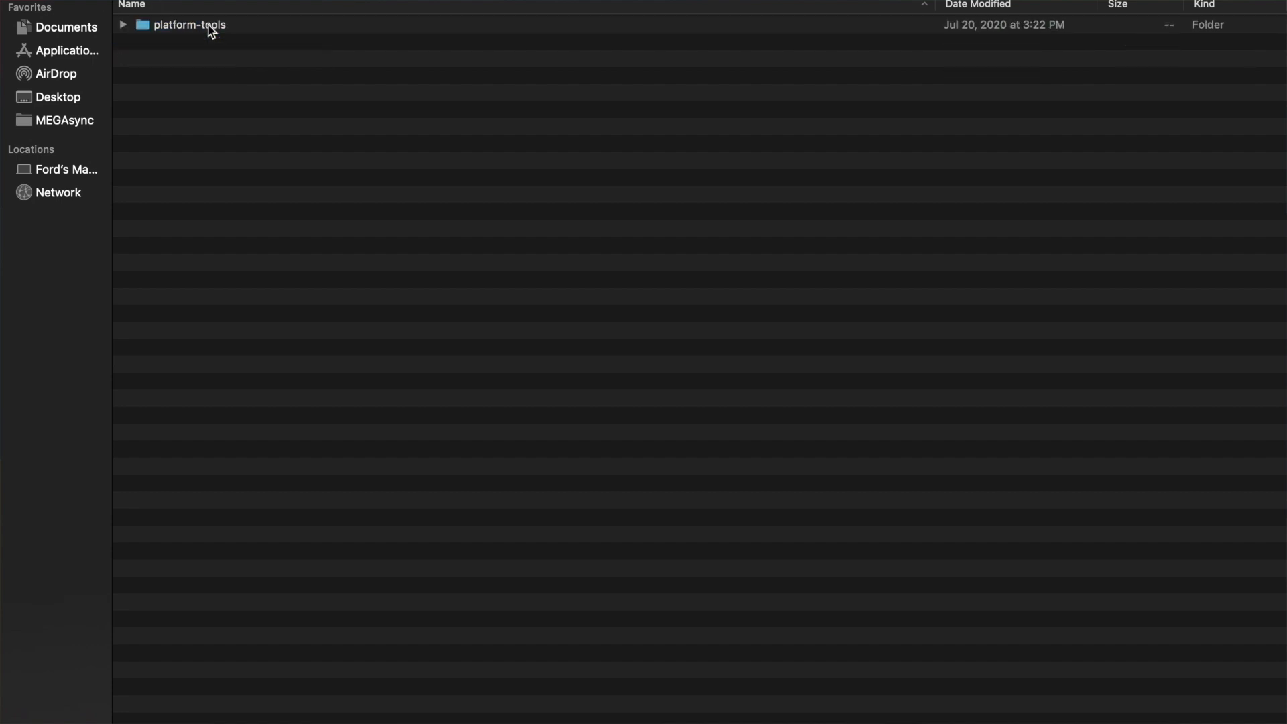
Step: Enter the extracted platform-tools folder and bring up the copy actions for its files
left_click(122, 24)
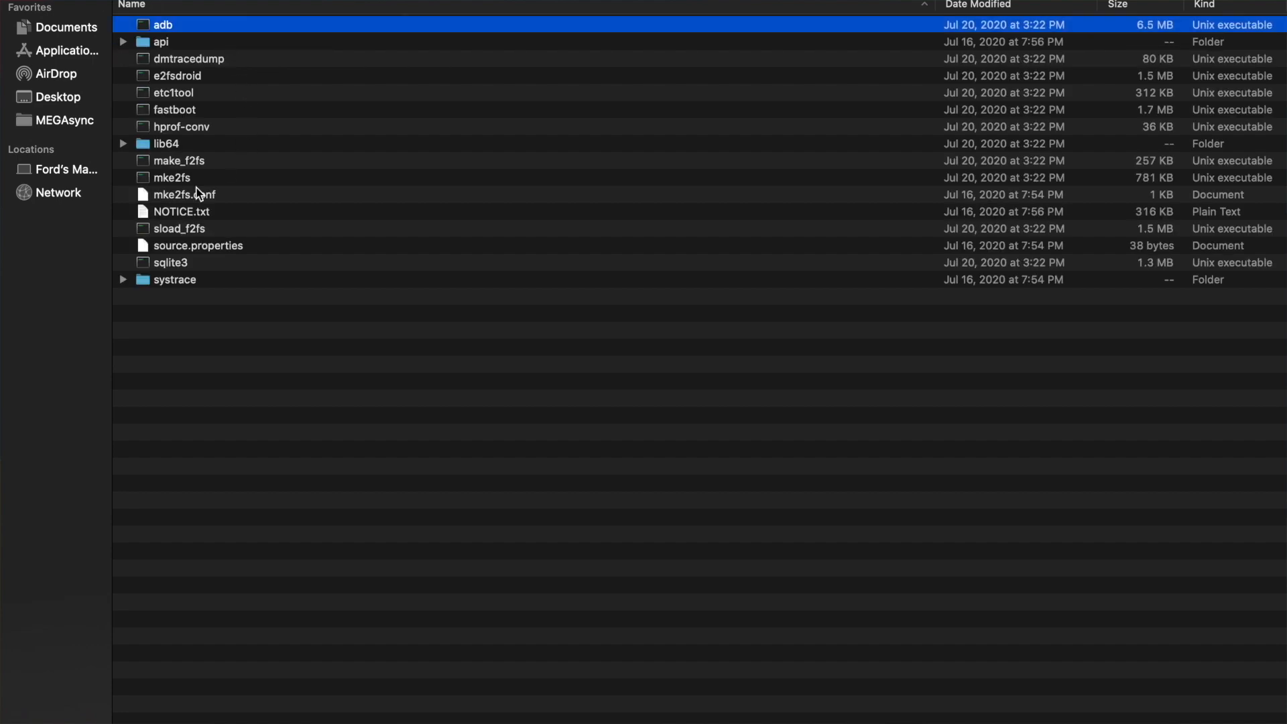
right_click(198, 193)
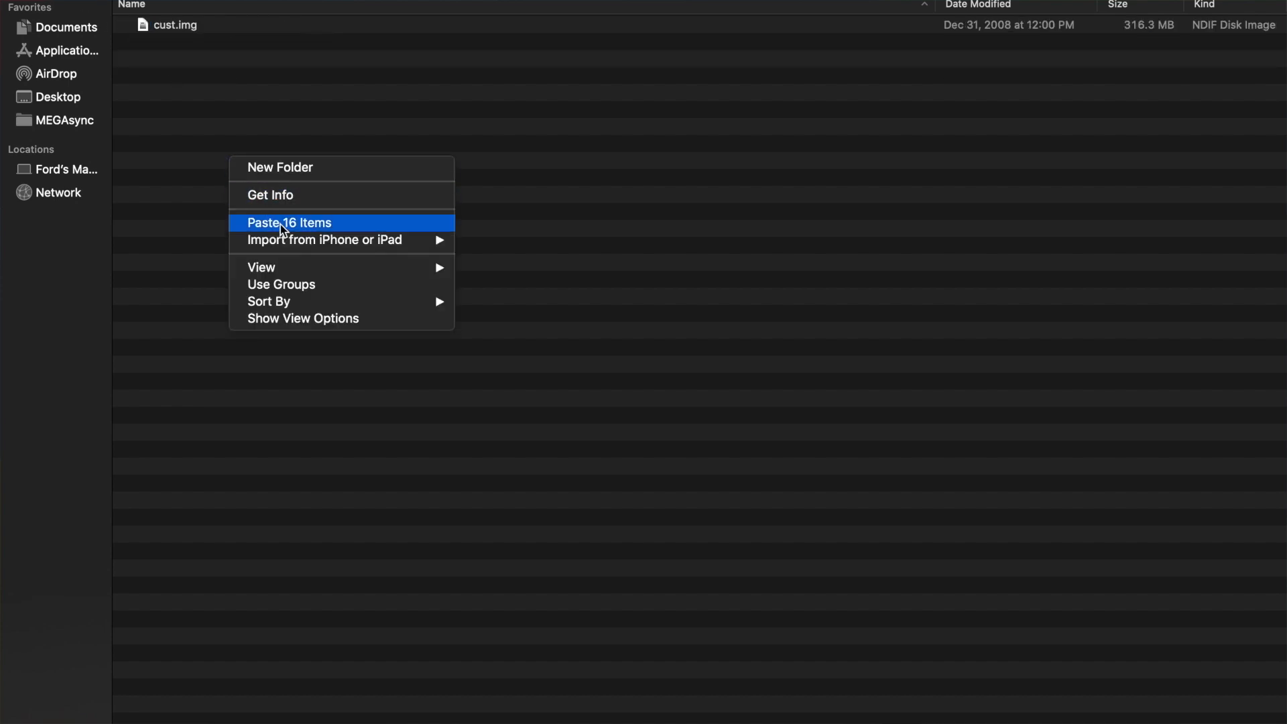
Step: Paste the 16 platform-tools items beside cust.img and confirm fastboot and cust.img sit together
left_click(289, 223)
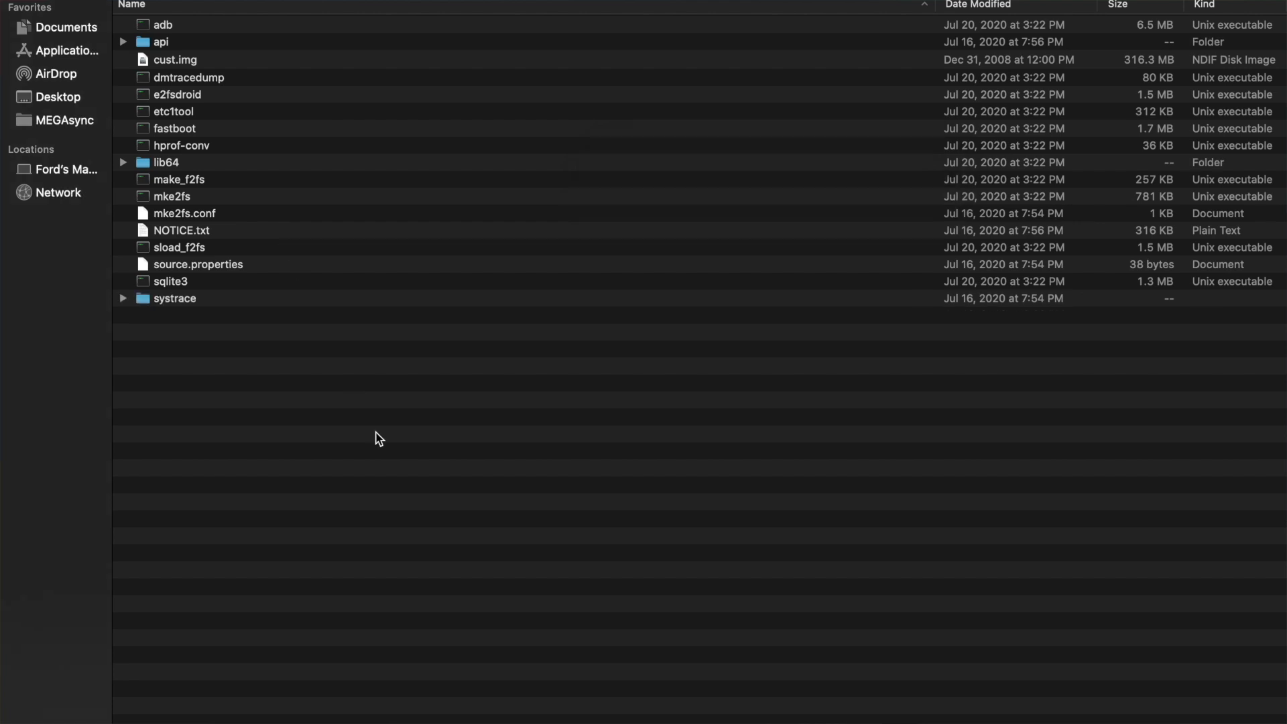
left_click(175, 59)
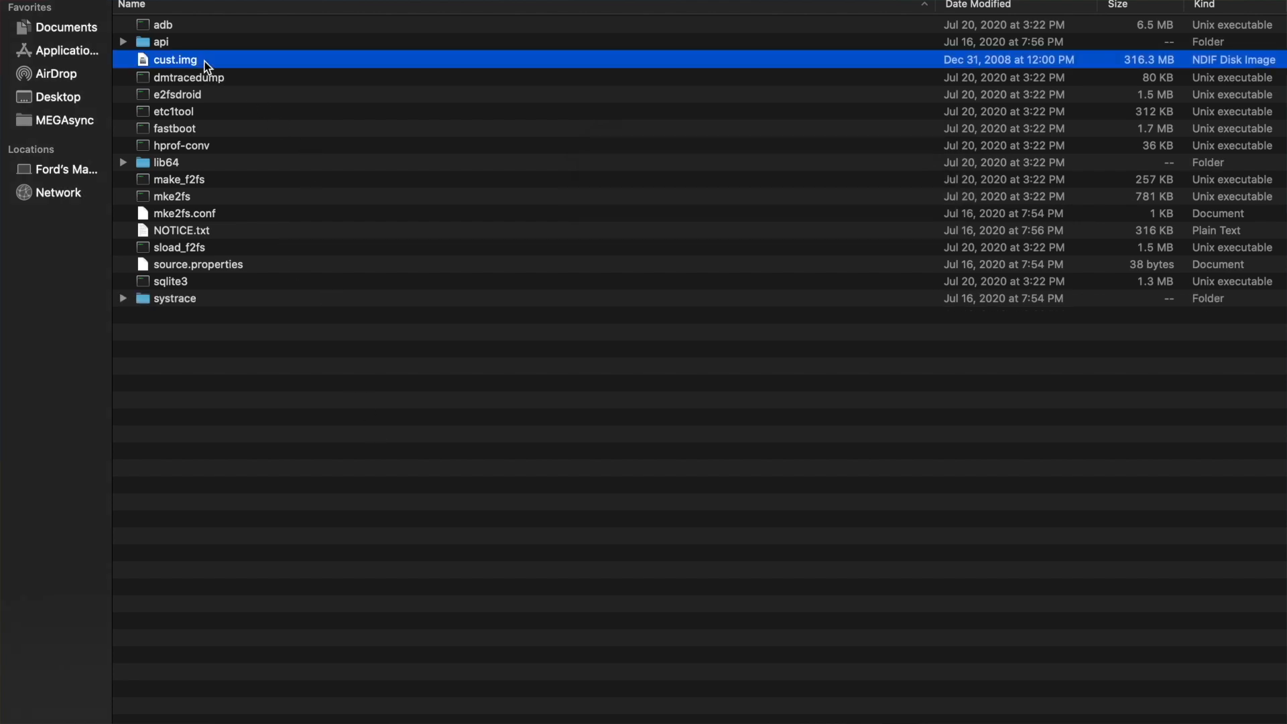
left_click(173, 128)
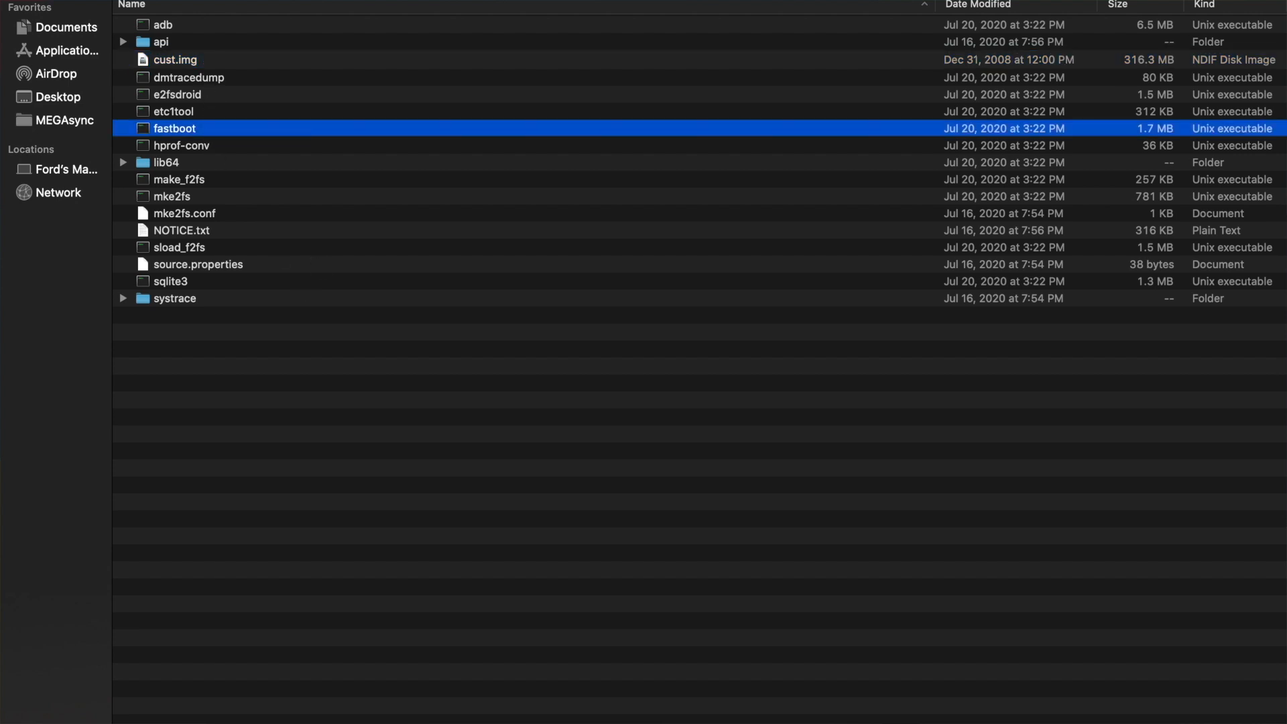
left_click(306, 149)
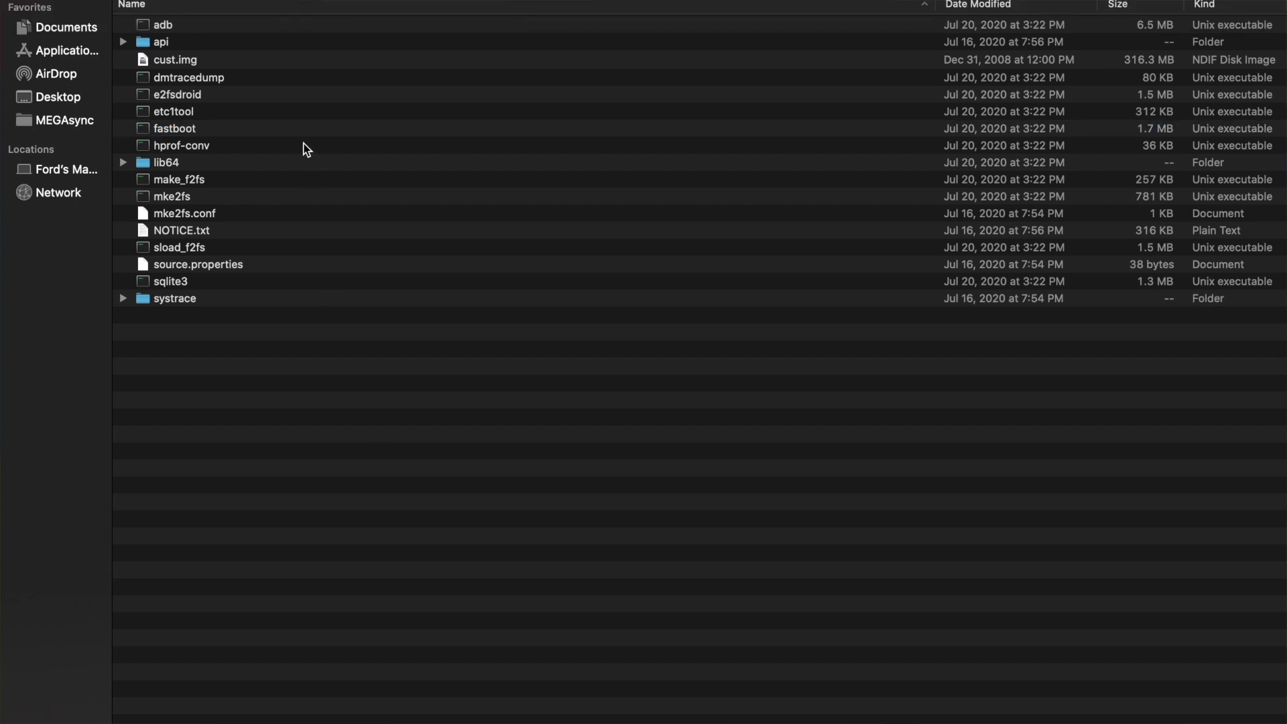
left_click(174, 59)
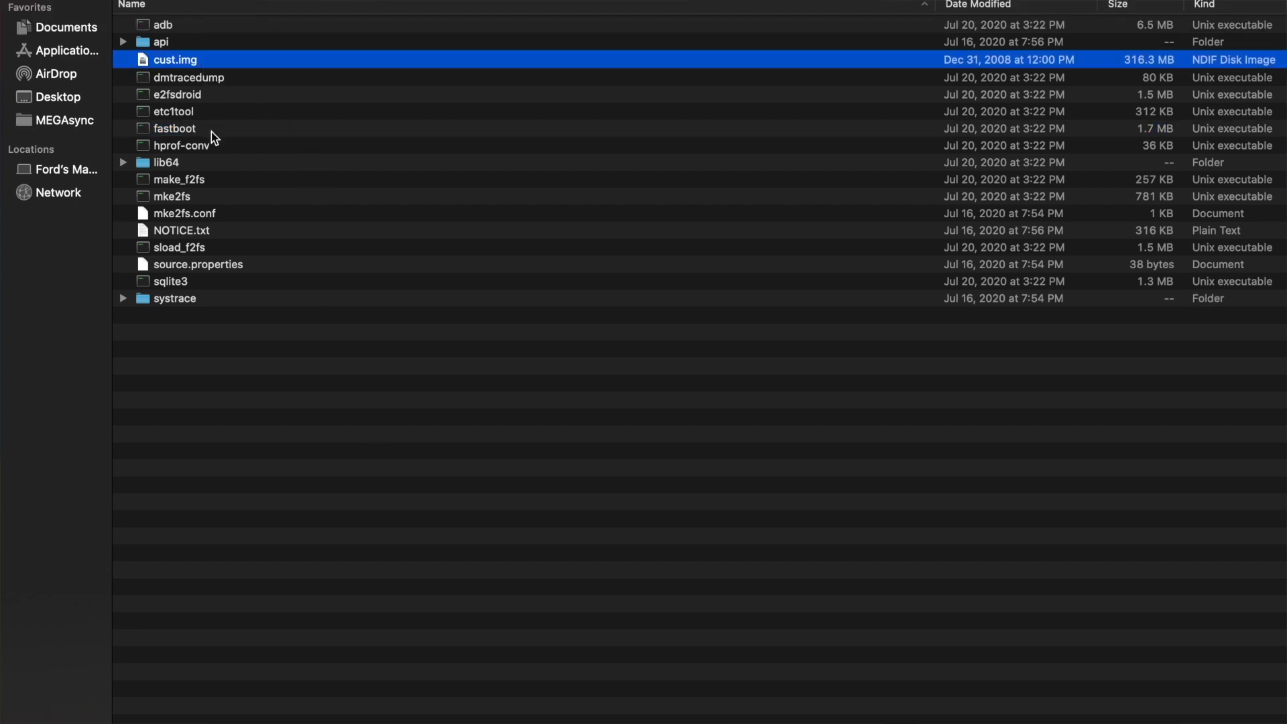